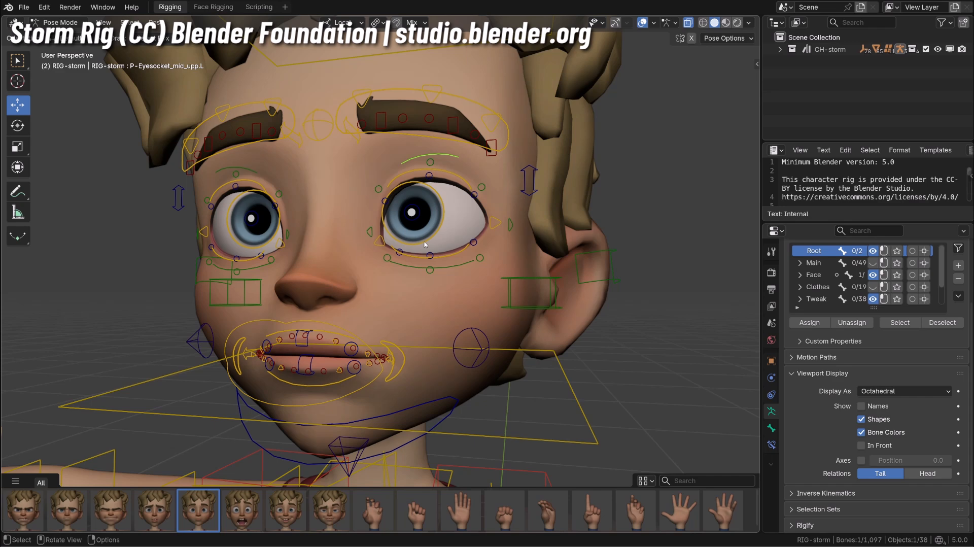
Display the Crimson Ronin armature as B-Bones and re-enable the custom bone shapes.
left_click(435, 251)
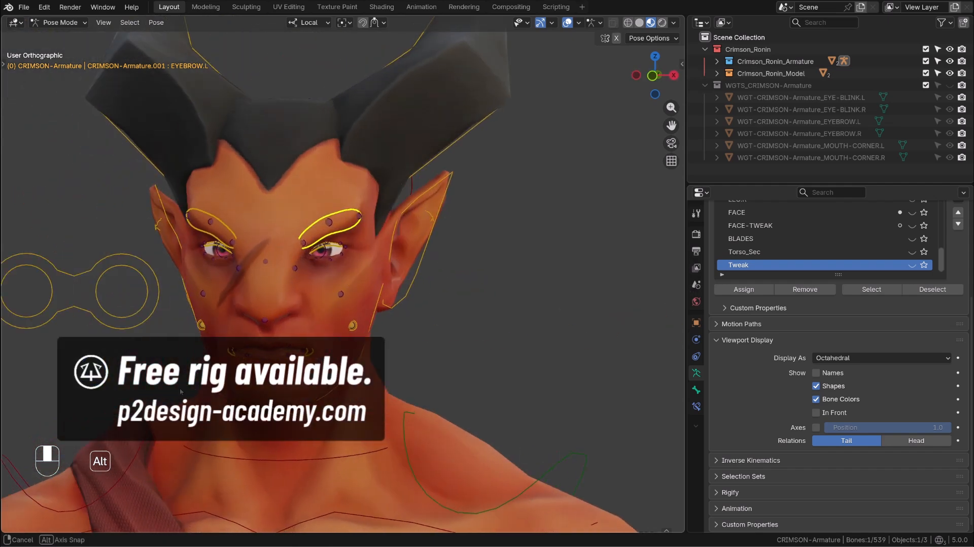
scroll("down", 3)
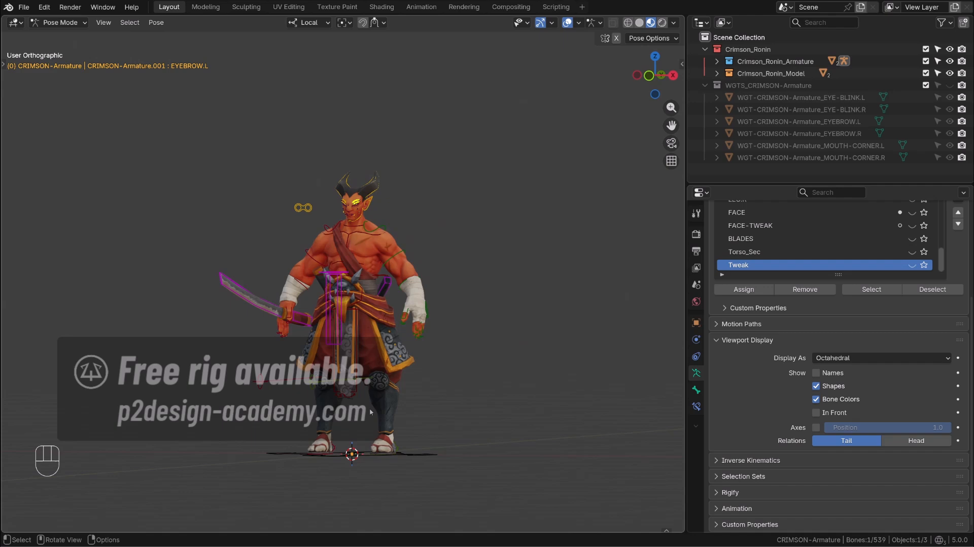
key("alt+z")
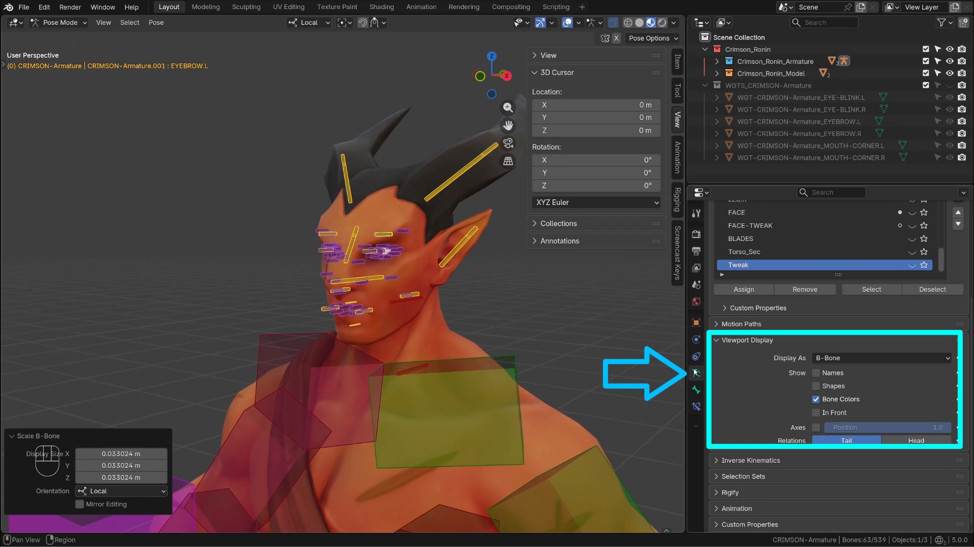
left_click(816, 386)
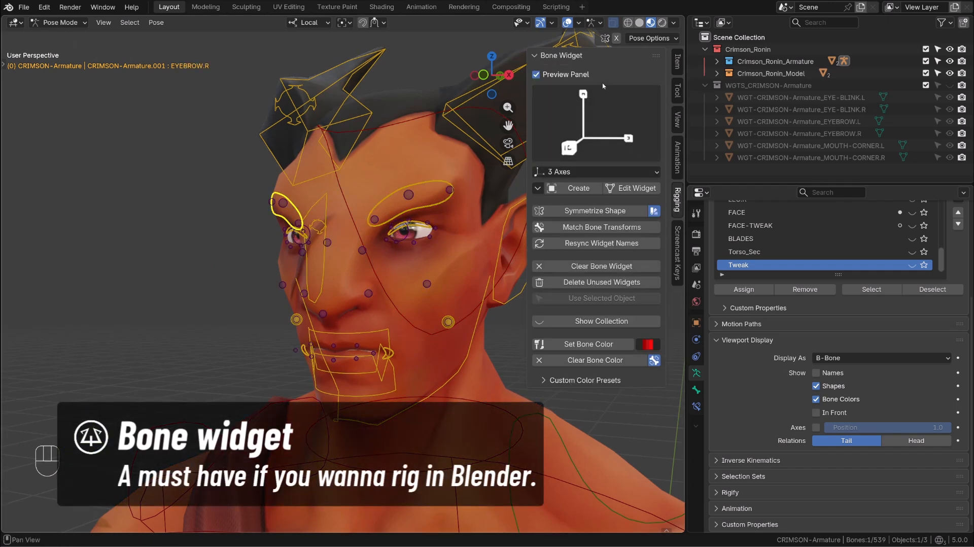
Select the jaw target bone, restore octahedral display, and create a Circle widget for it.
left_click(577, 187)
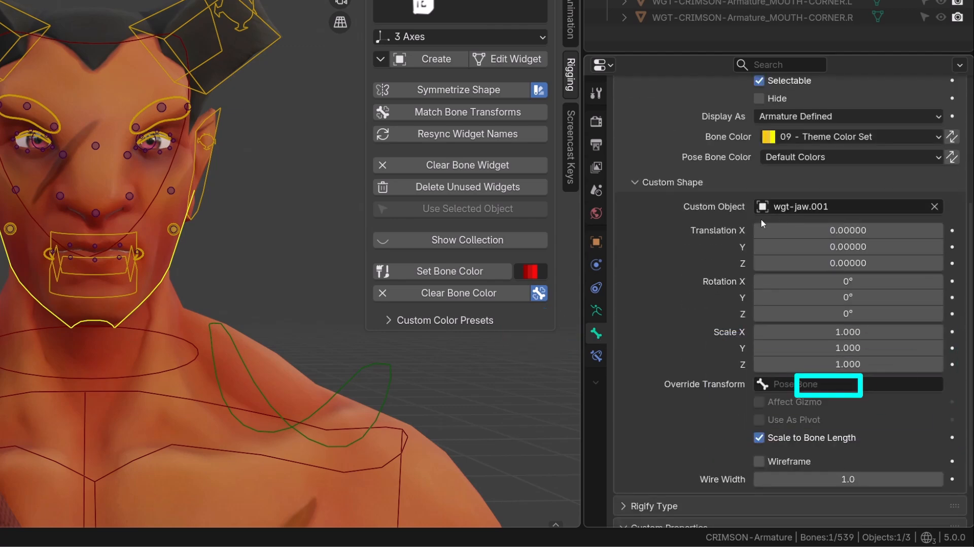
left_click(934, 206)
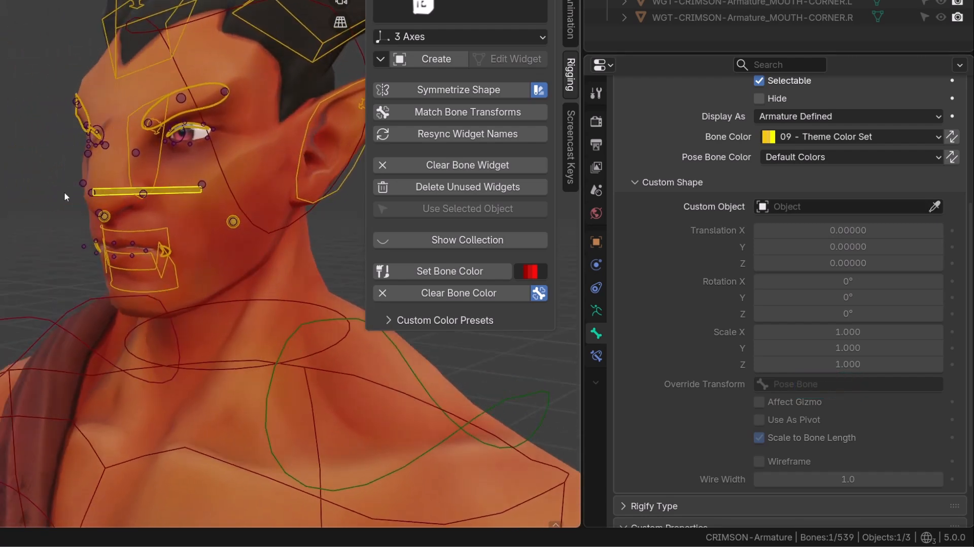
left_click(845, 290)
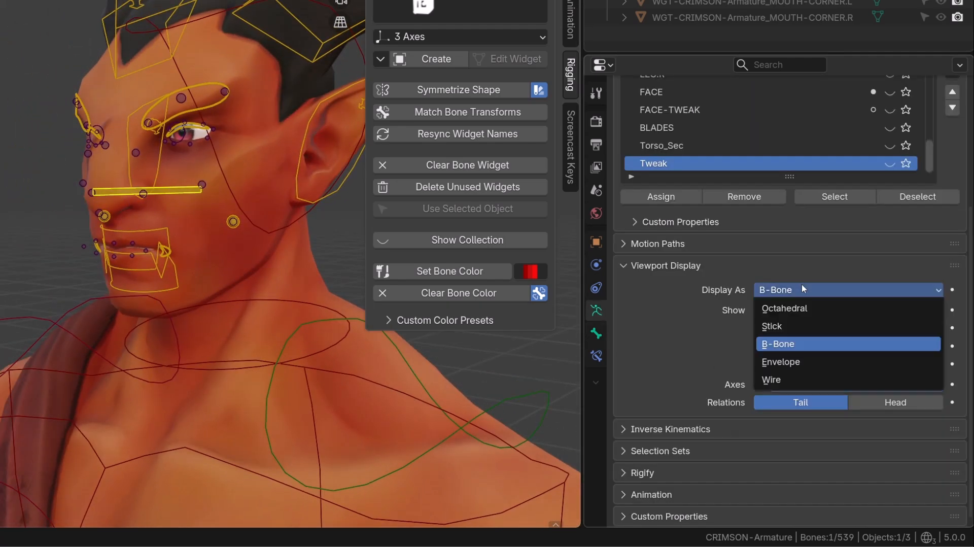
left_click(785, 308)
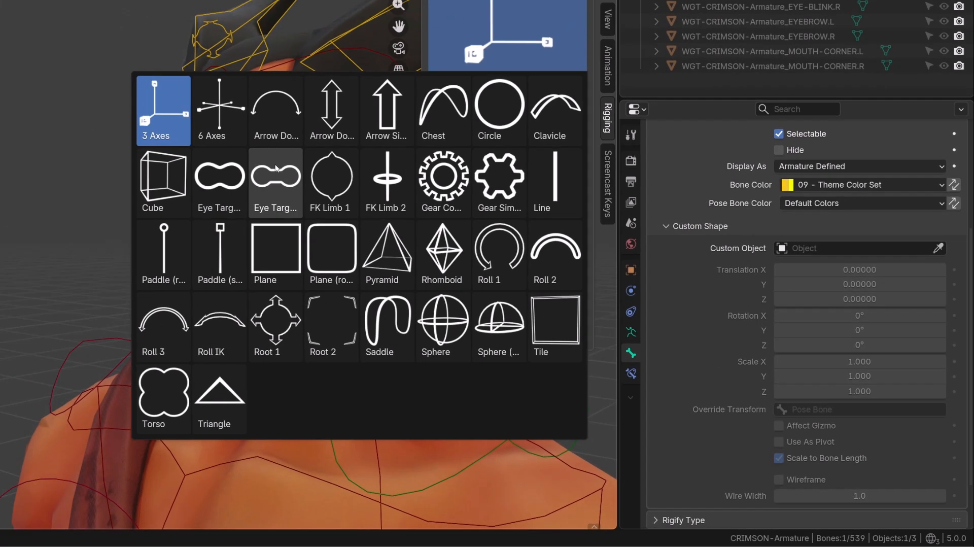
left_click(497, 111)
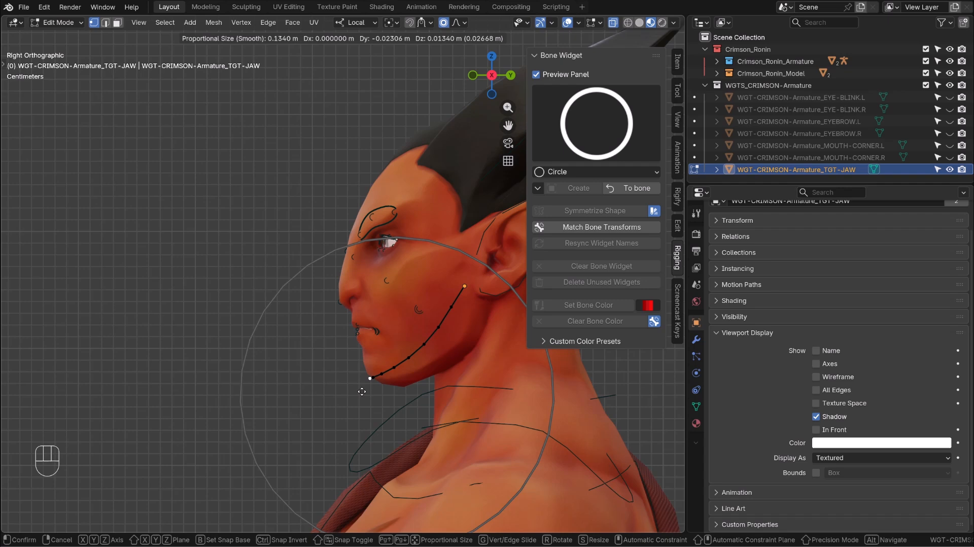
Rotate and adjust the jaw widget vertices into a curve following the jawline, then return to Pose Mode.
key("r")
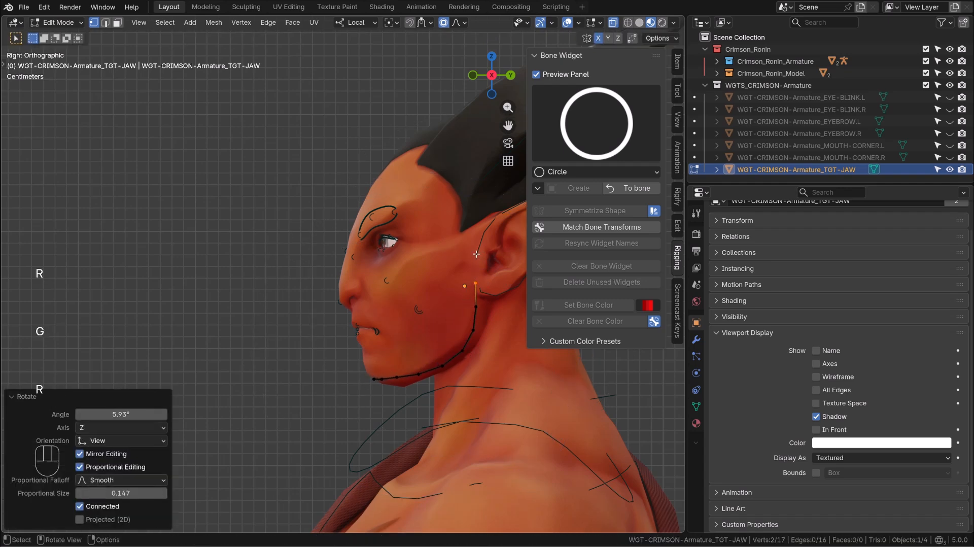
left_click(55, 23)
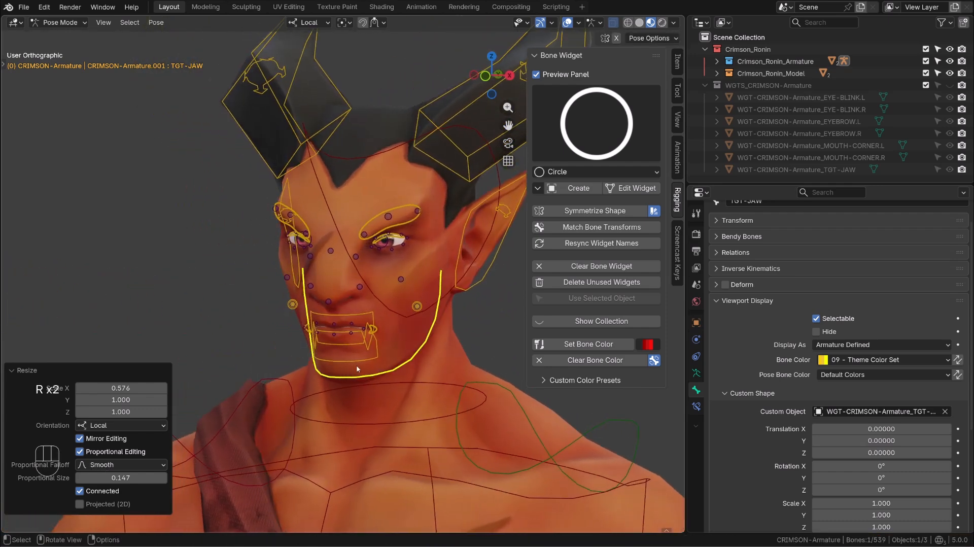
scroll("down", 3)
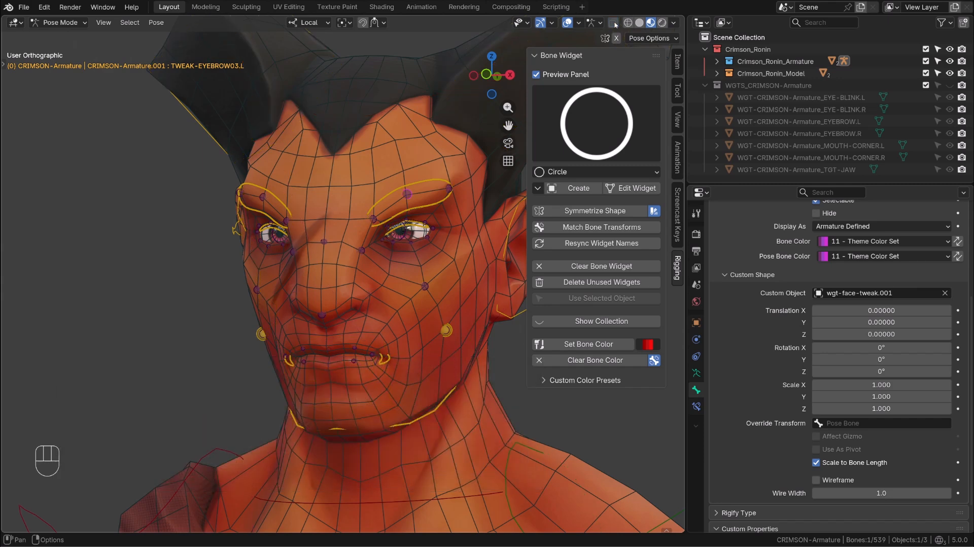
Select TWEAK-EYEBROW03.L and toggle X-ray to inspect the eyebrow tweak controllers around the head.
left_click(613, 22)
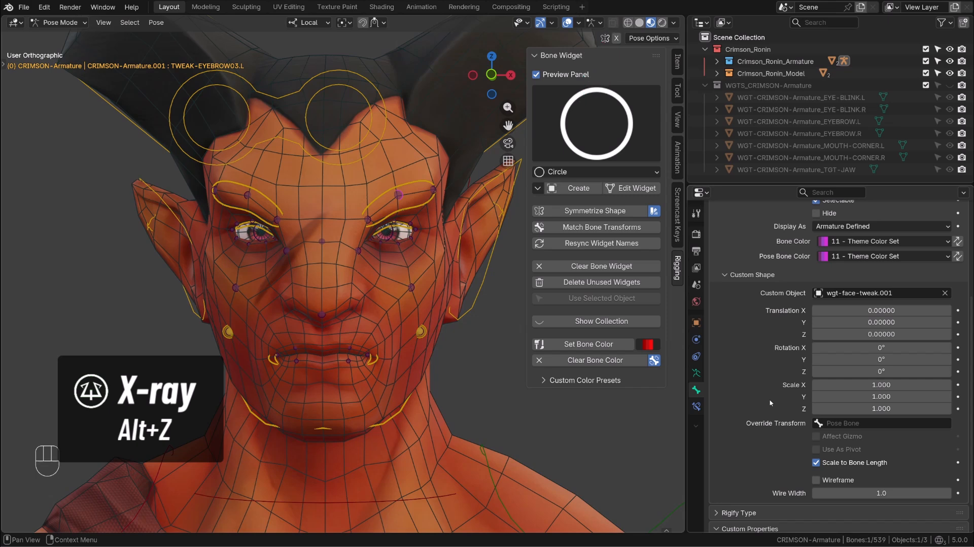
key("alt+z")
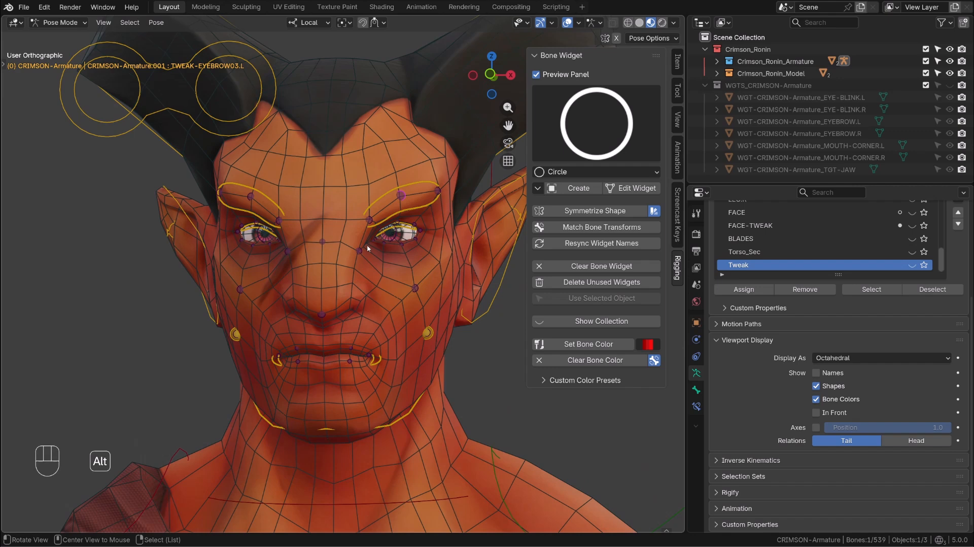
key("alt+z")
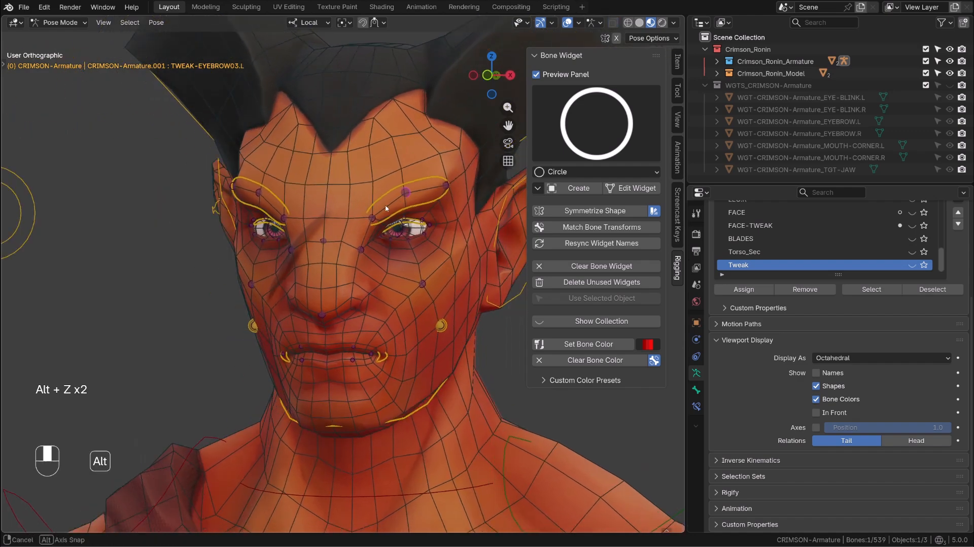
left_click_drag(398, 211, 379, 215)
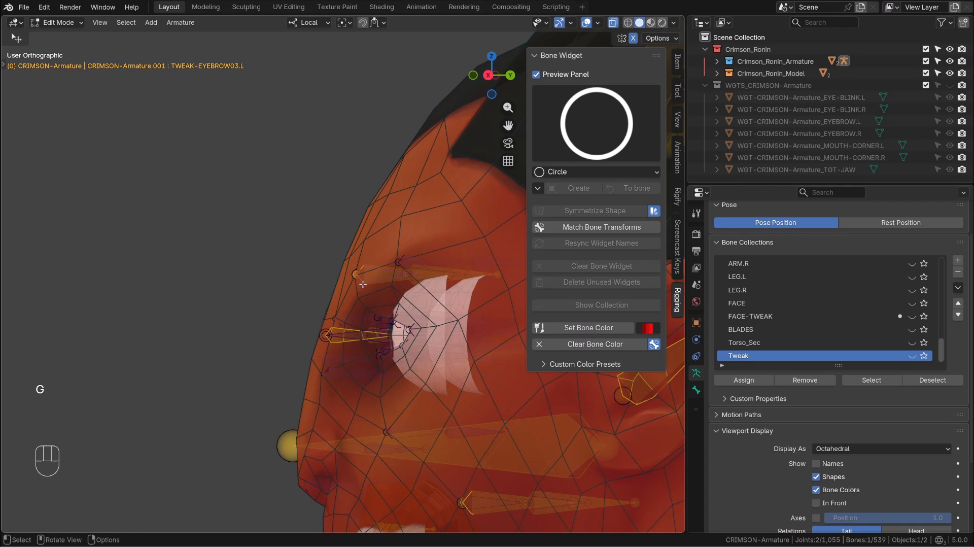
Duplicate the left eyebrow tweak bone in Edit Mode and start renaming the copy.
key("ctrl+tab")
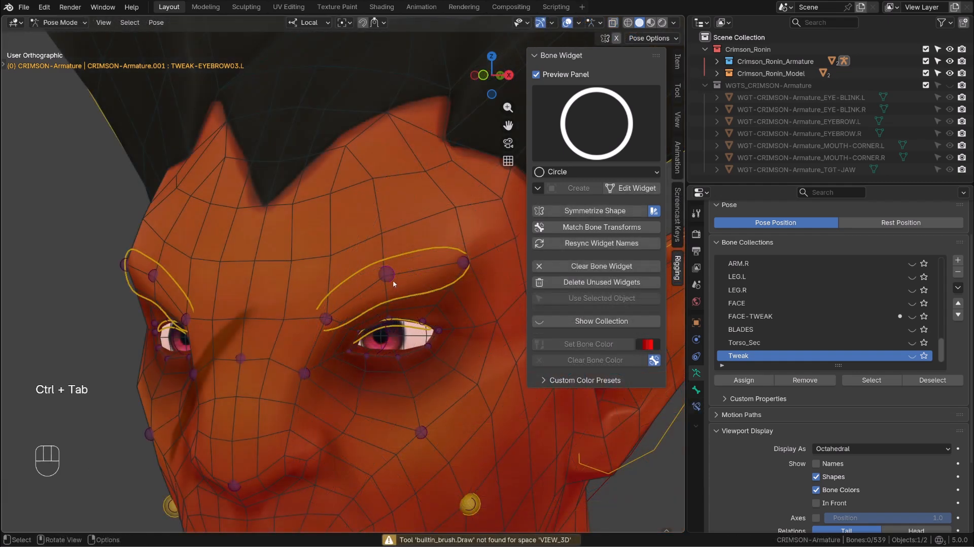
key("ctrl+tab")
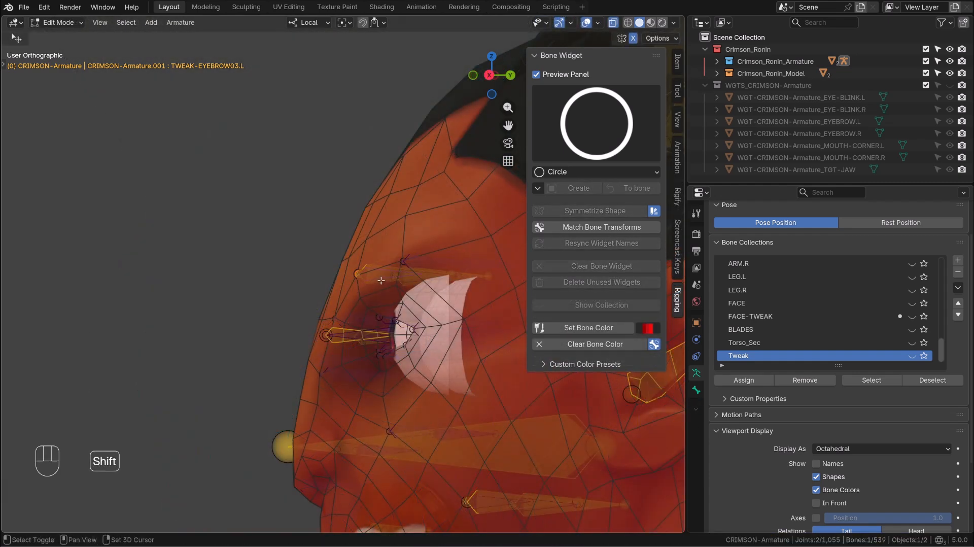
key("shift+d")
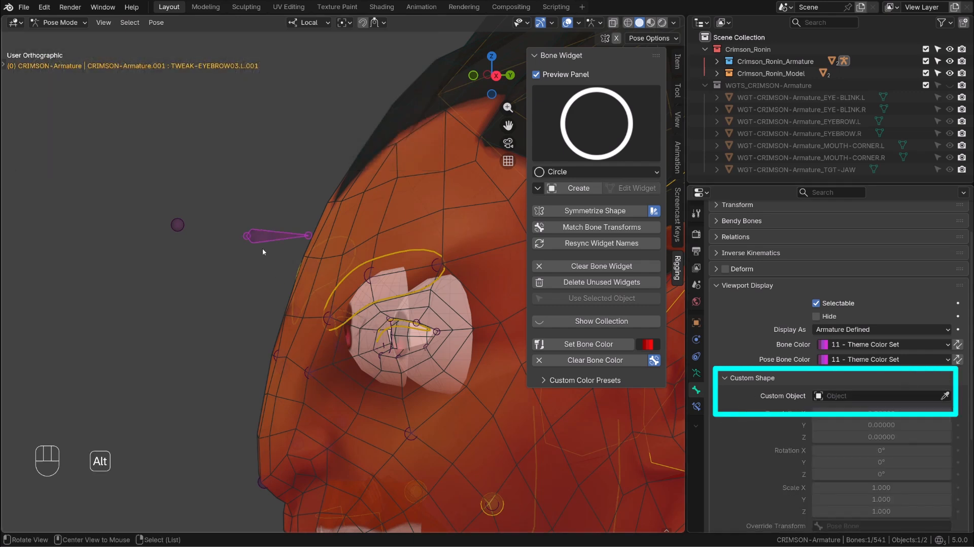
key("F2")
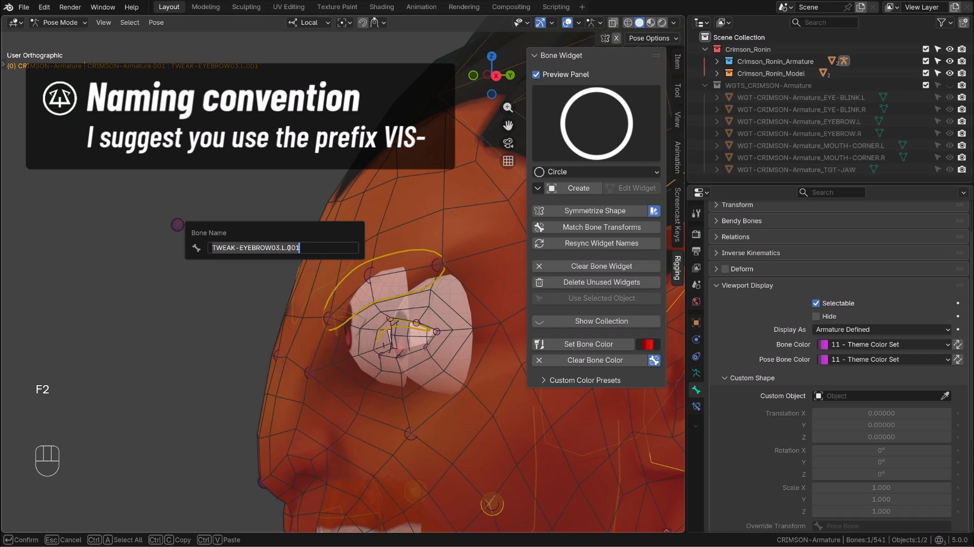
Rename the duplicate with the VIS- prefix and key the whole character to test the prefix.
type("VIS")
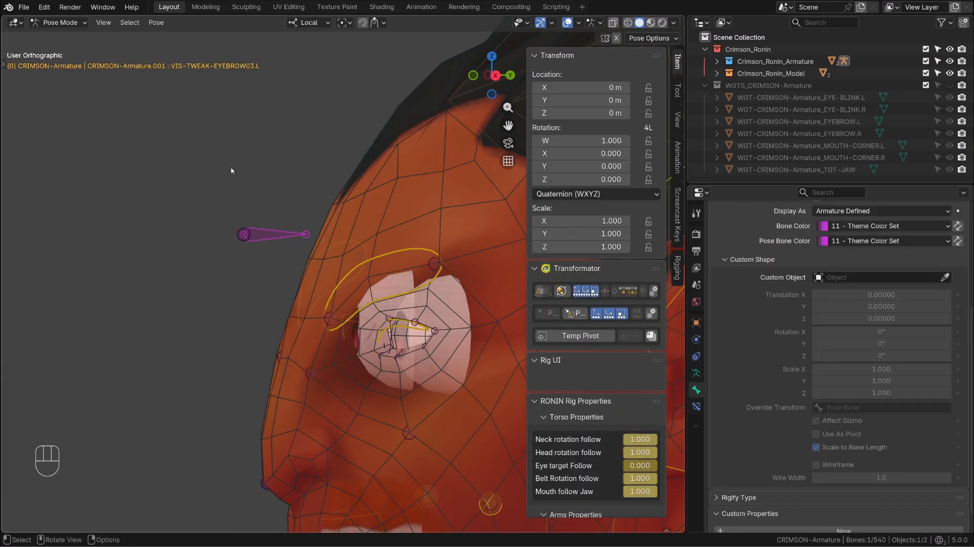
key("k")
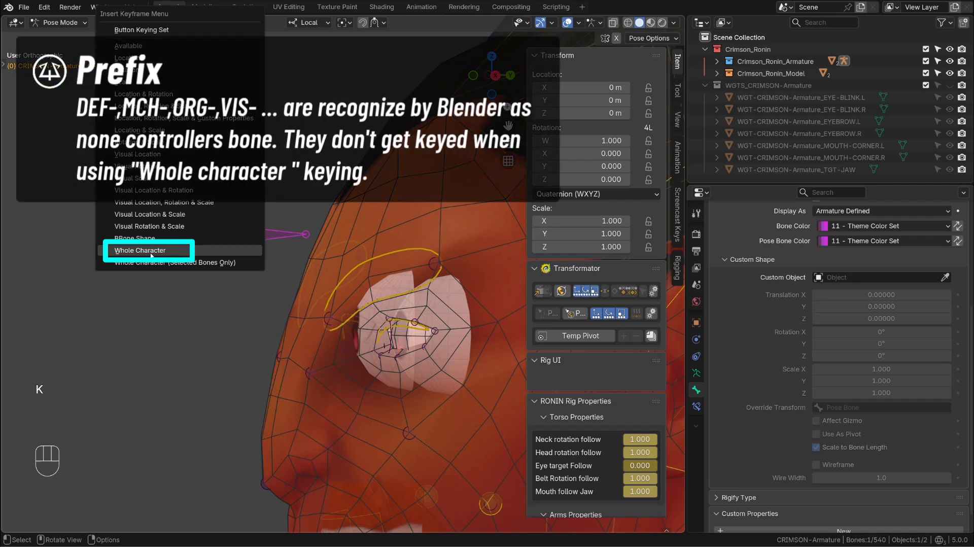
left_click(149, 250)
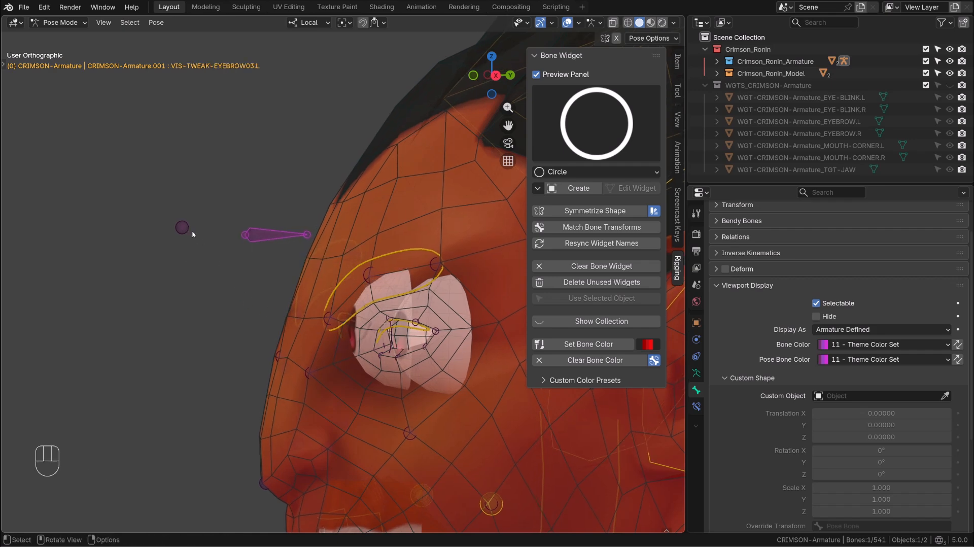
Delete the extra bone in Edit Mode, leaving VIS-TWEAK-EYEBROW03.L.
key("Tab")
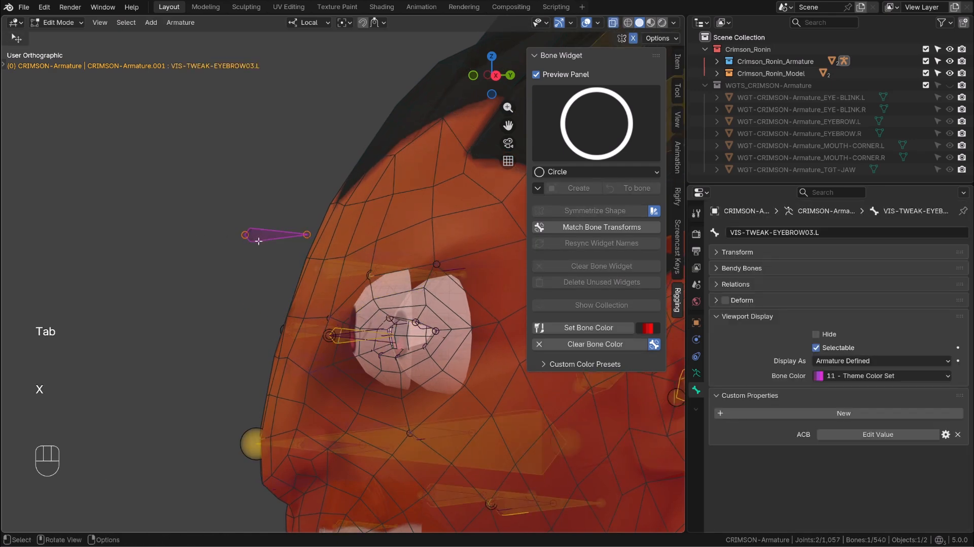
left_click(59, 23)
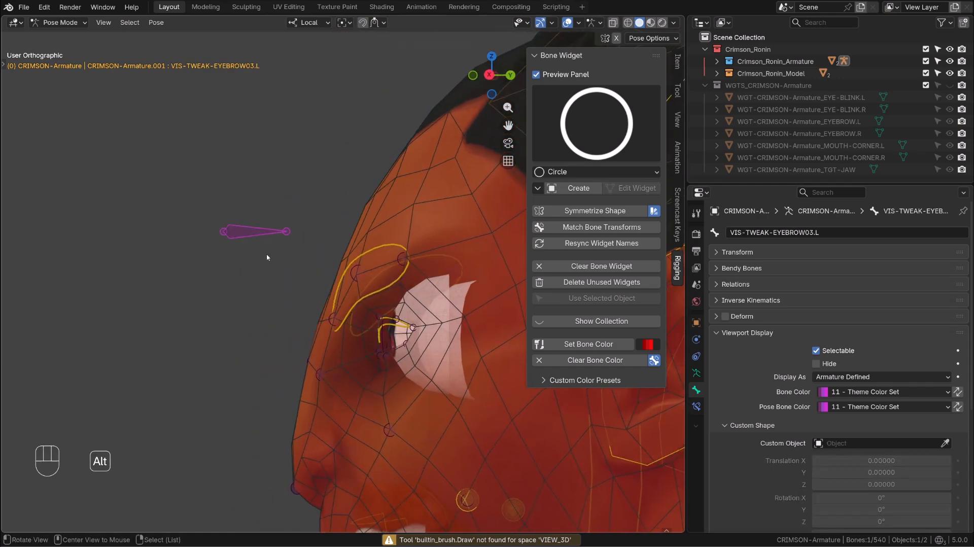
key("F2")
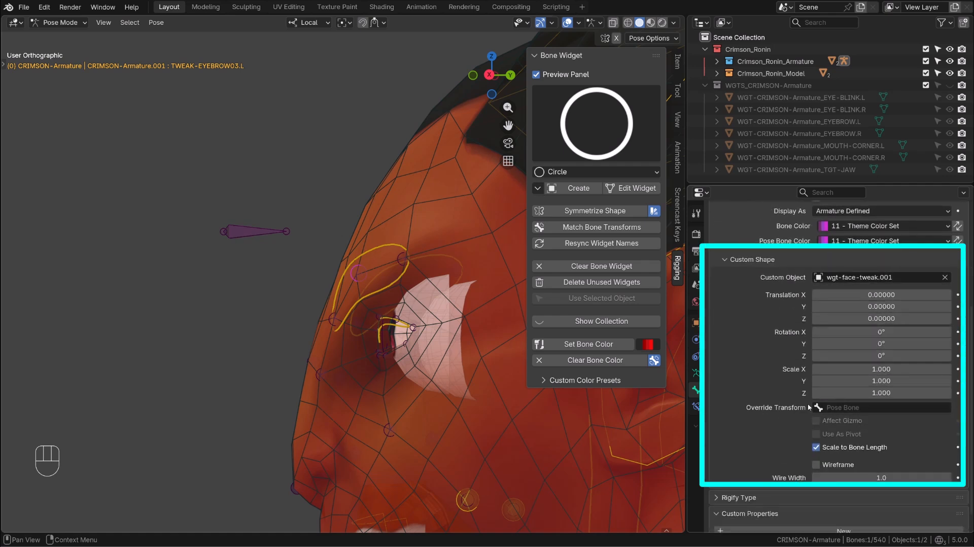
Set the eyebrow tweak controller's Custom Shape Override Transform to VIS-TWEAK-EYEBROW03.L.
left_click(889, 407)
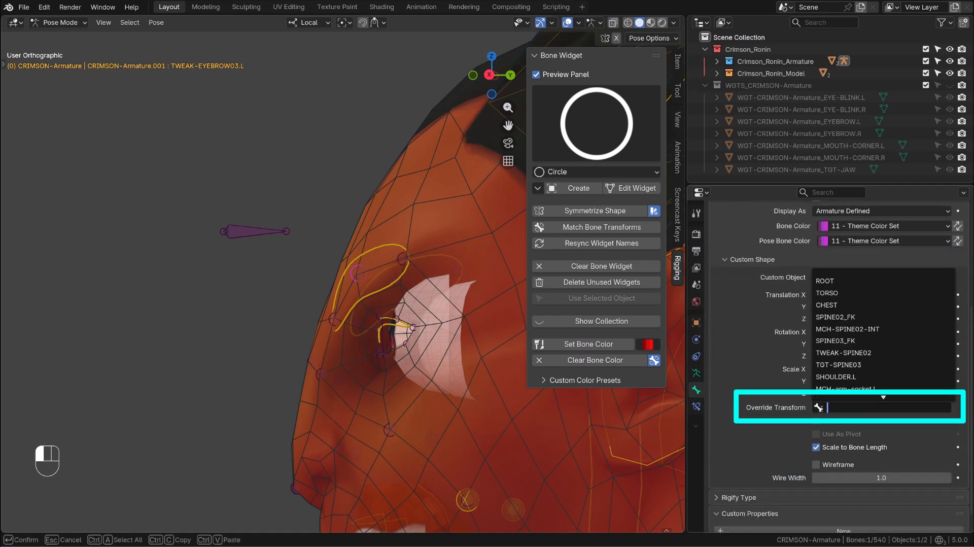
type("VIS-TWEAK-EYEBROW03.L")
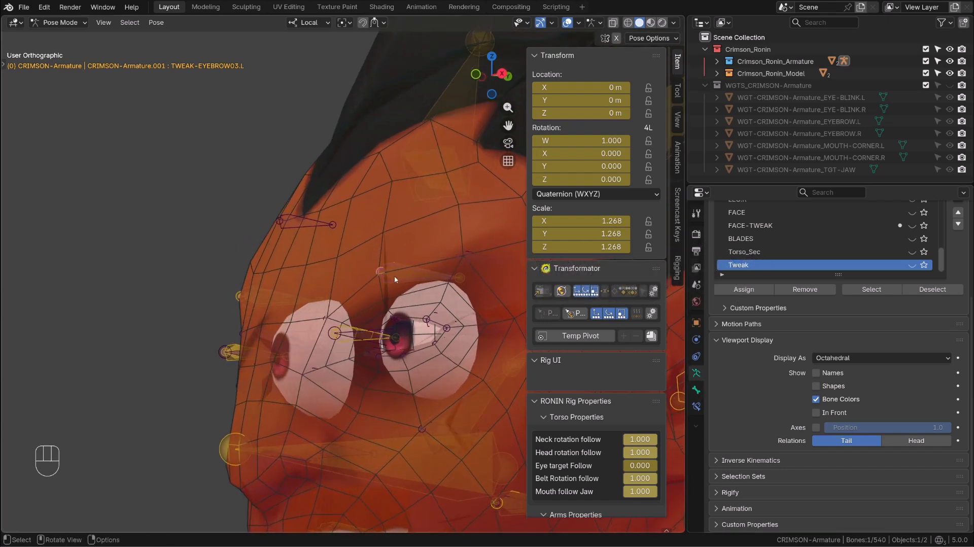
Try a Copy Transforms constraint on the VIS bone with target and owner spaces set to Local.
key("g")
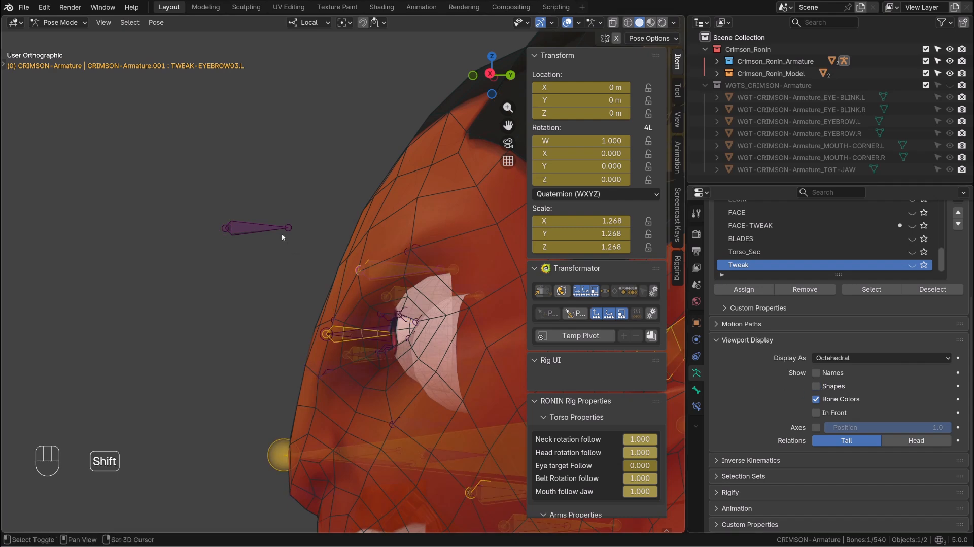
key("shift+ctrl+c")
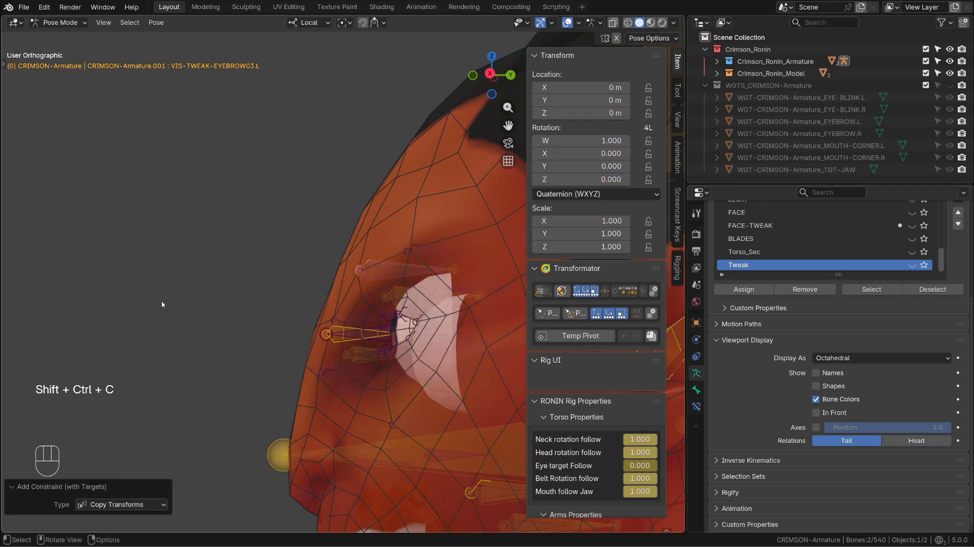
left_click(879, 349)
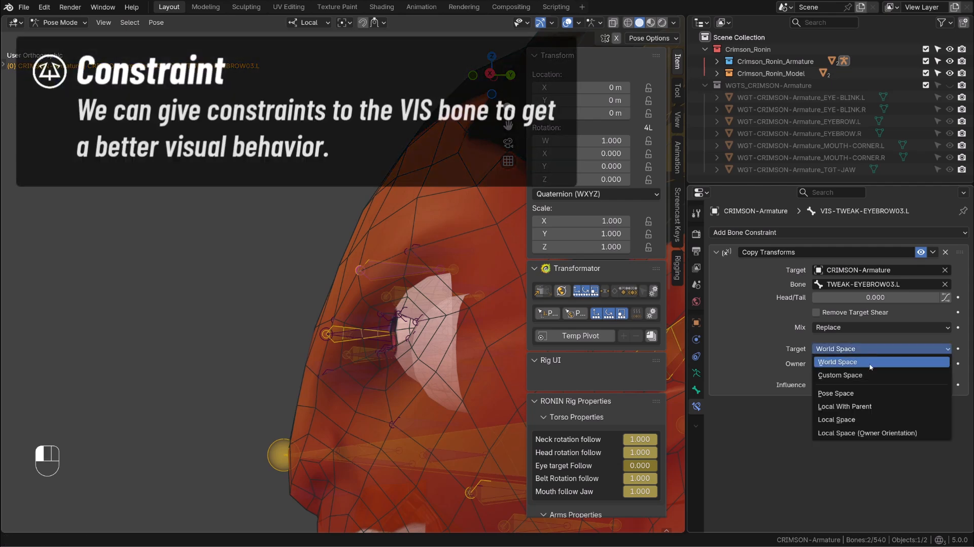
left_click(835, 419)
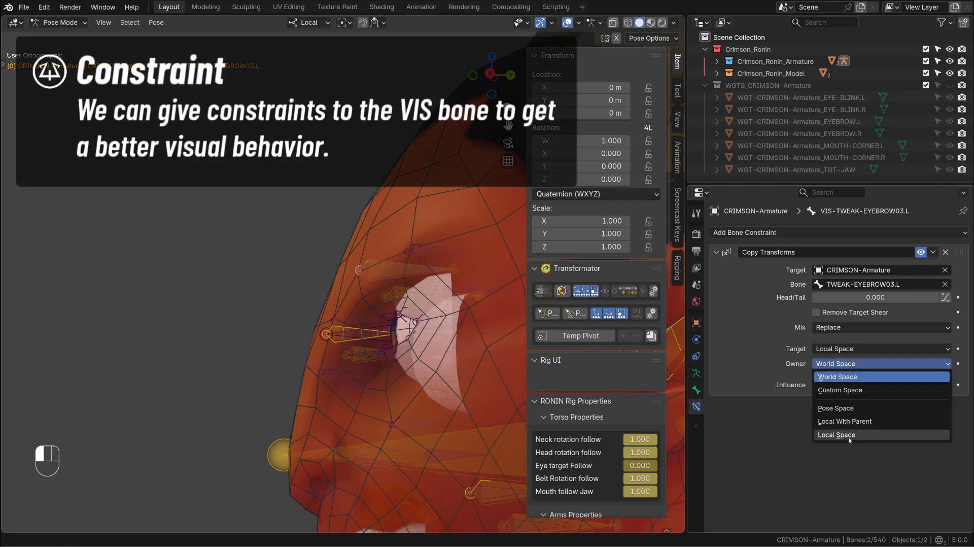
left_click(838, 434)
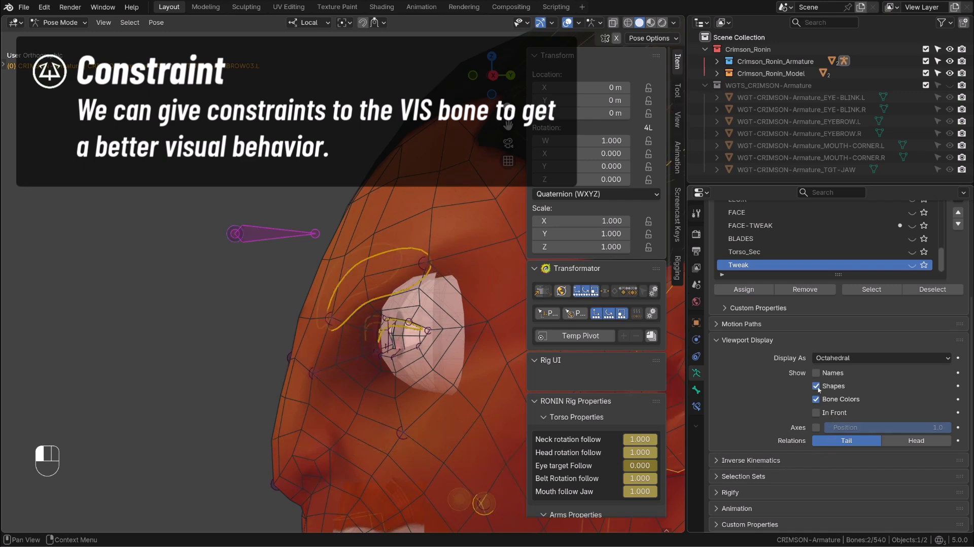
Move the controller to test, then select the VIS bone and remove the constraint.
key("g")
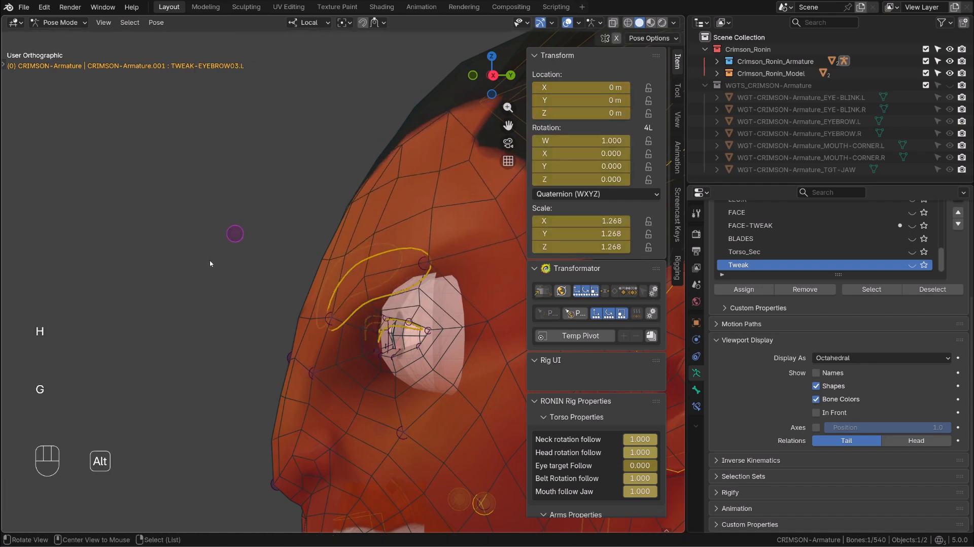
left_click(593, 123)
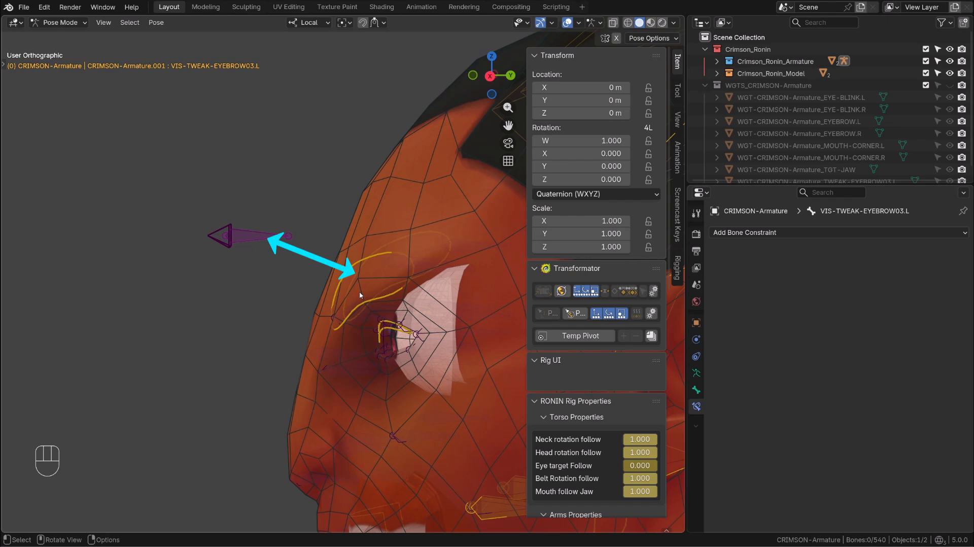
Create a VIS-TWEAK-EYEBROW03.L vertex group on the face mesh containing the brow vertex, then return to Pose Mode.
key("ctrl+tab")
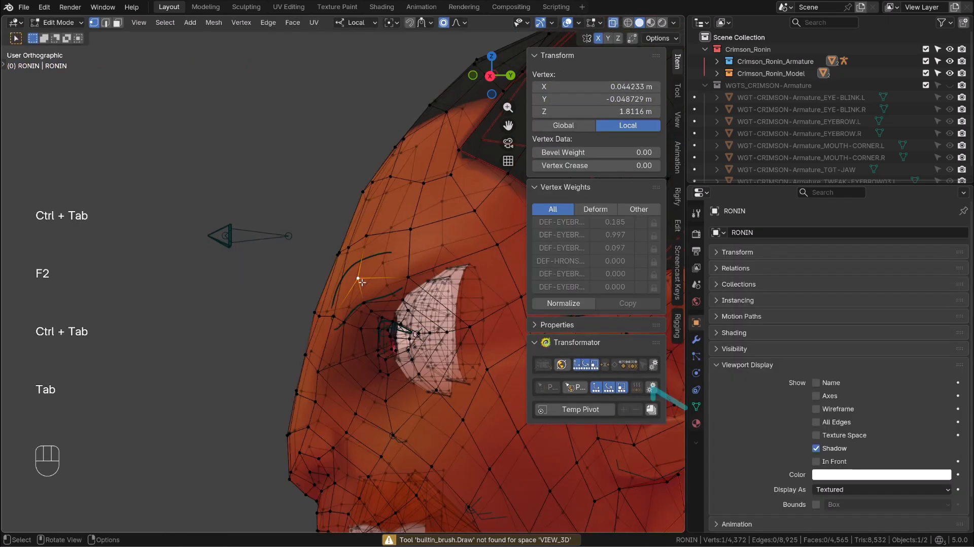
left_click(696, 407)
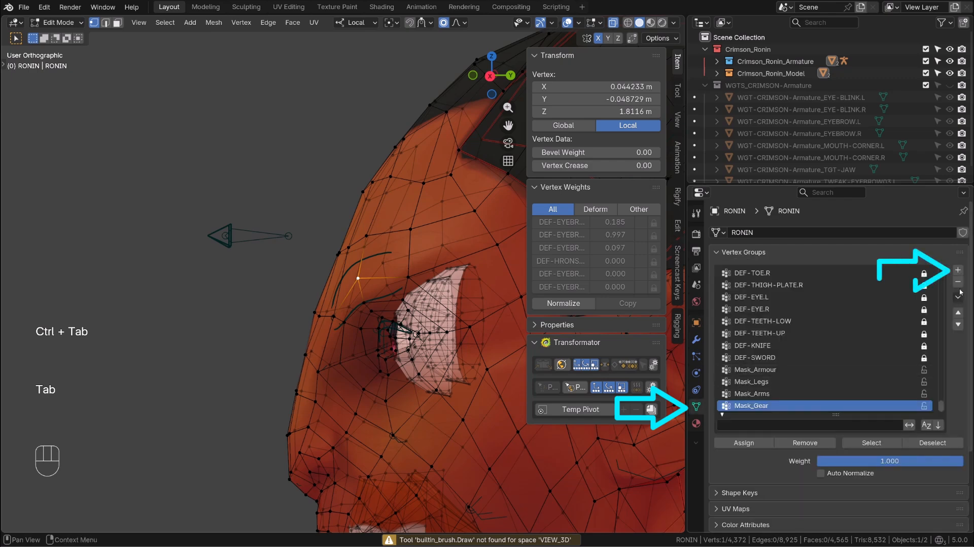
left_click(958, 269)
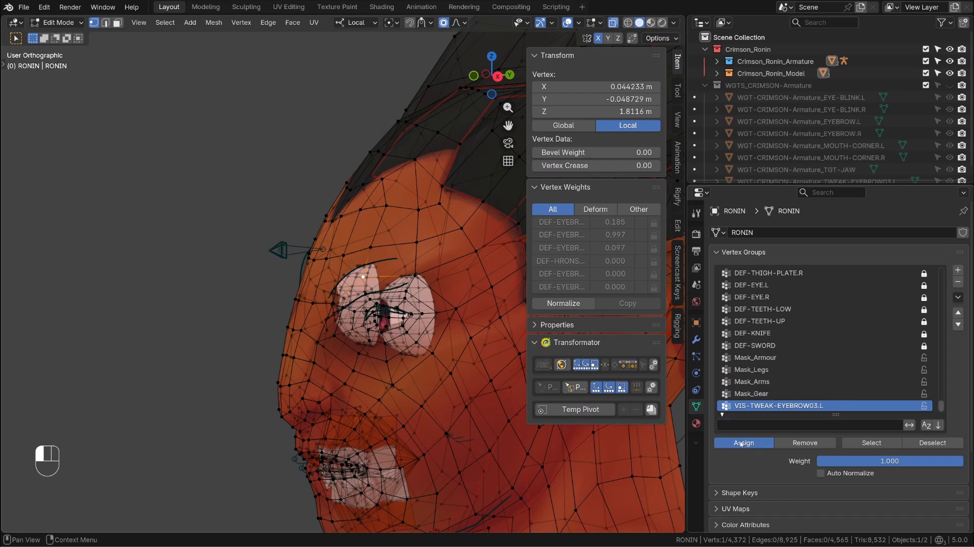
left_click(743, 443)
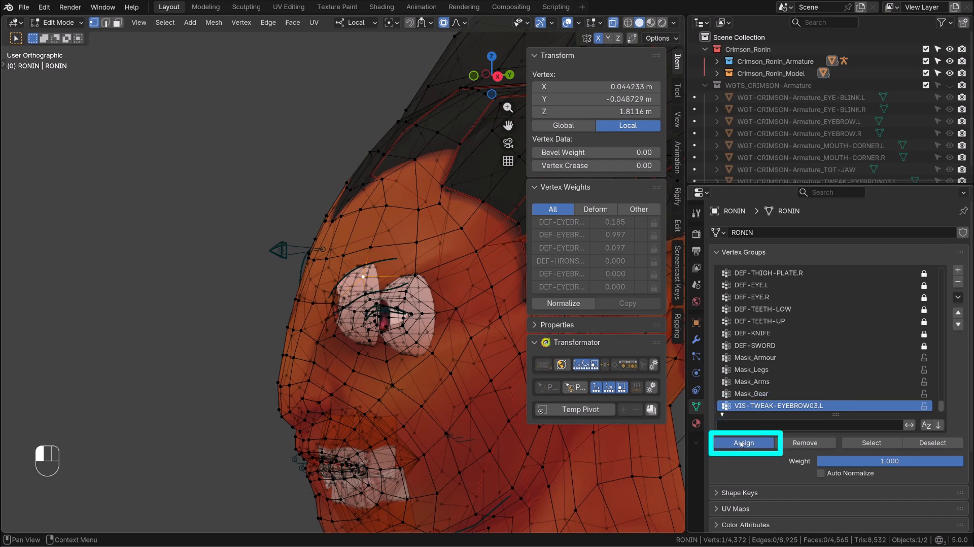
key("Tab")
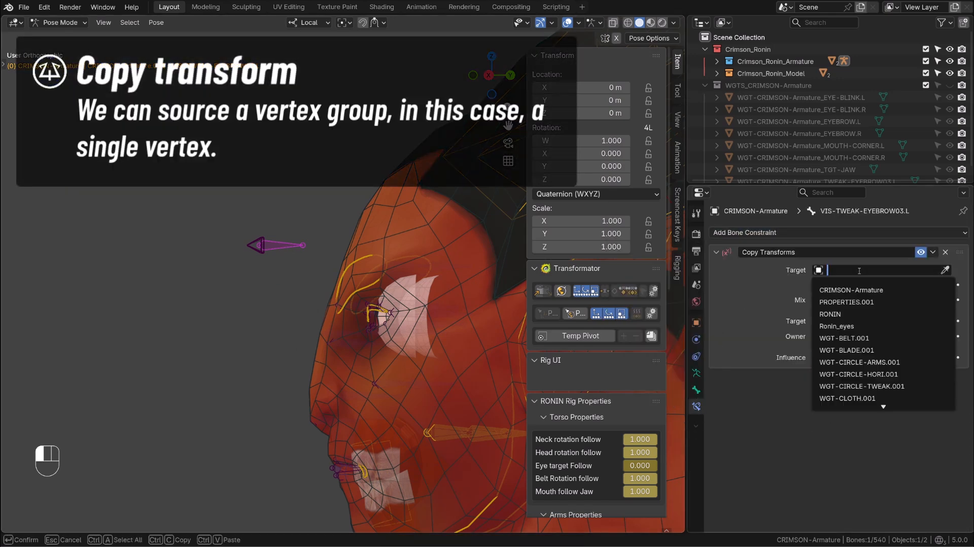
mouse_move(855, 314)
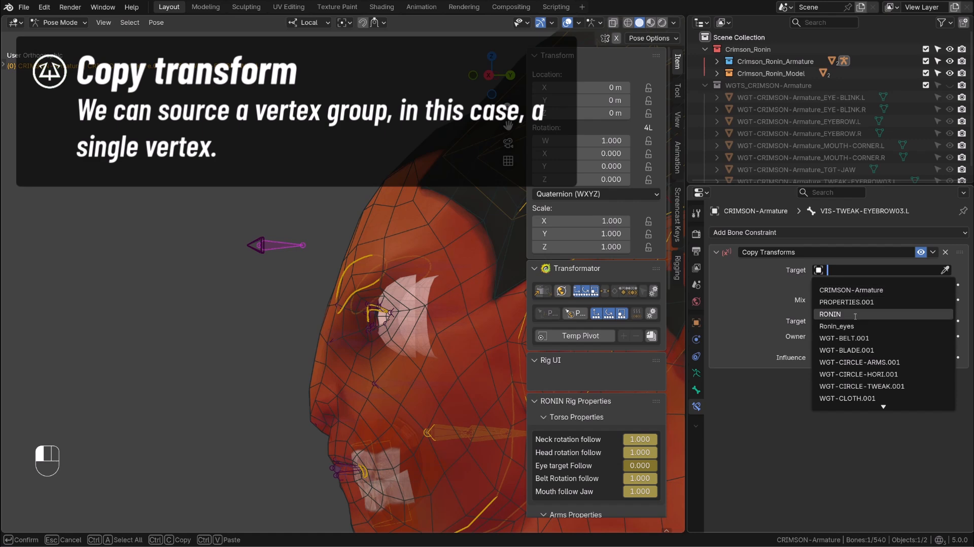
Target the VIS bone's Copy Transforms at RONIN's VIS-TWEAK-EYEBROW03.L vertex group and pose the controller to test.
left_click(830, 314)
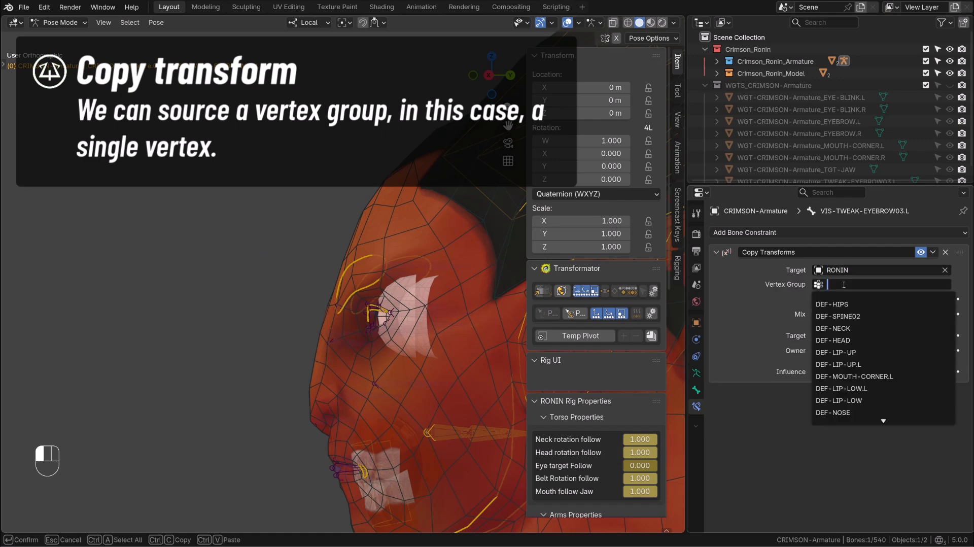
type("vis")
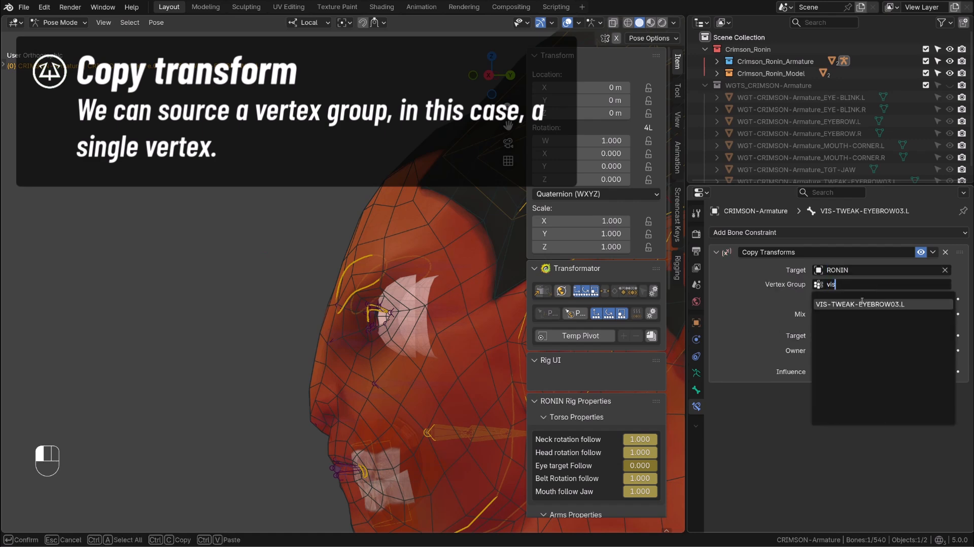
left_click(859, 304)
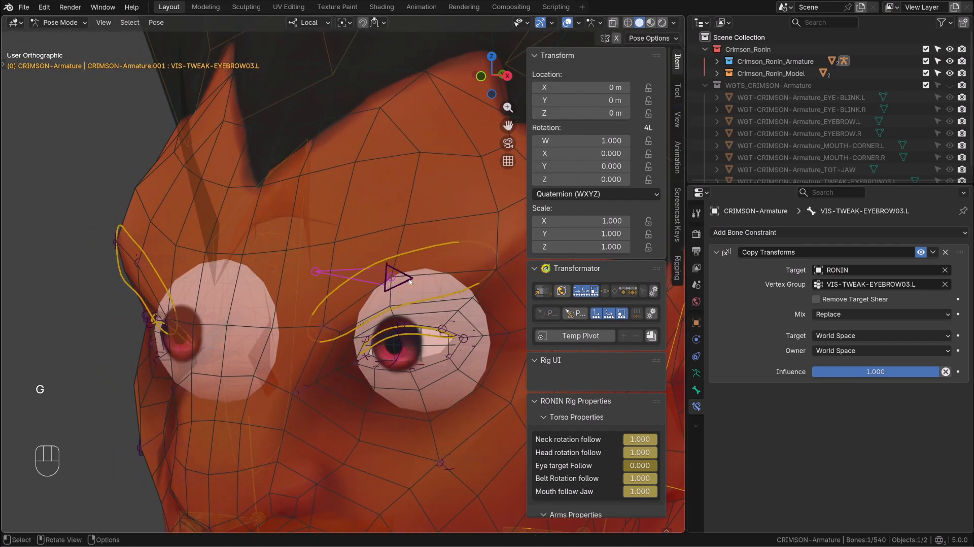
left_click_drag(402, 279, 370, 232)
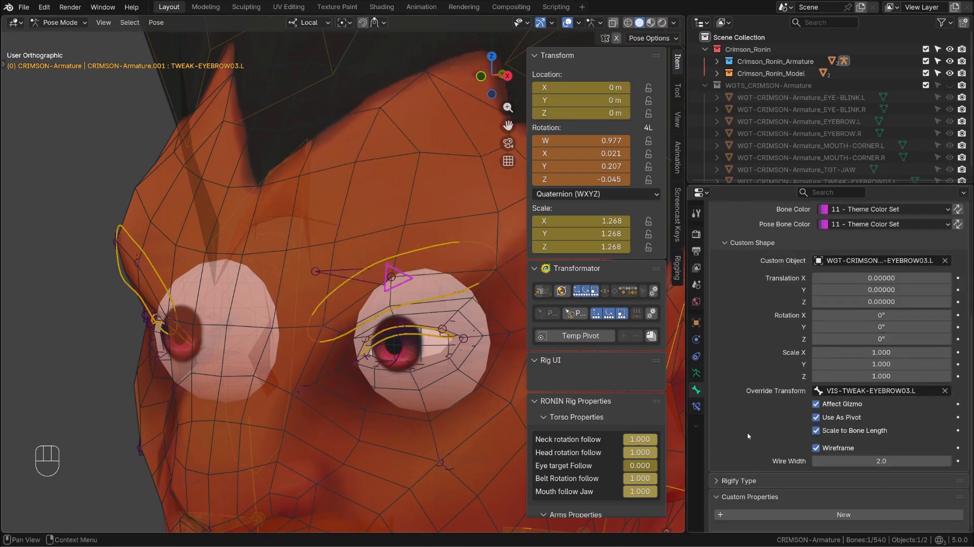
Disable Affect Gizmo on TWEAK-EYEBROW03.L's custom shape and test by rotating the controller.
left_click(816, 404)
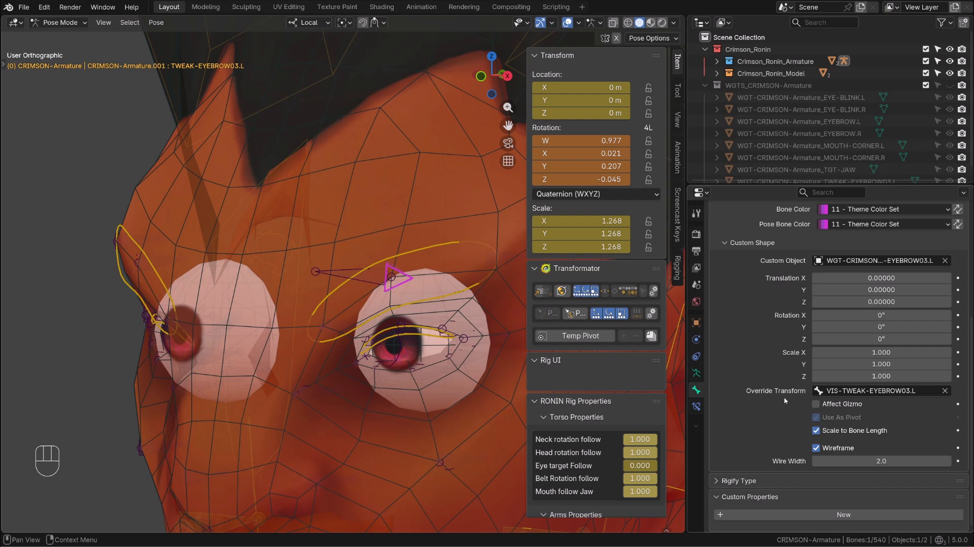
key("r")
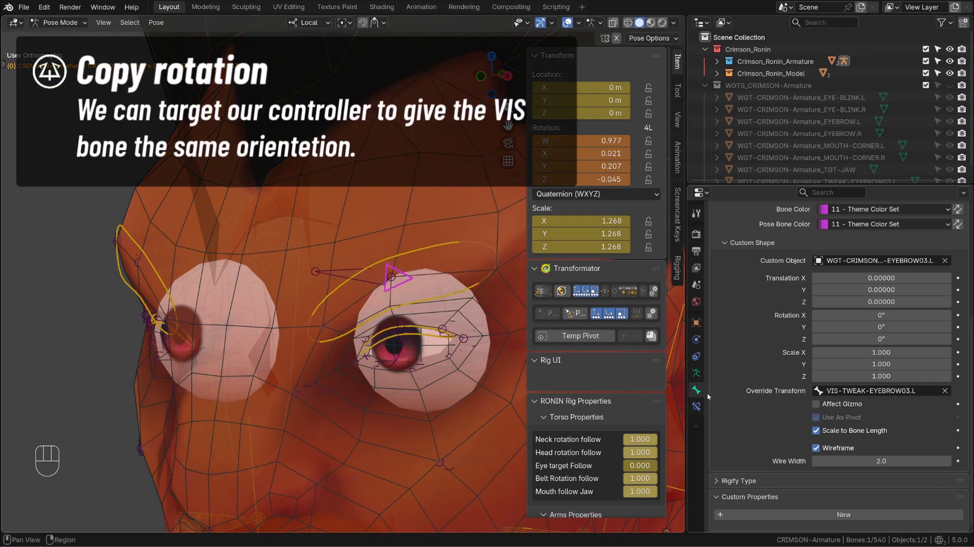
key("r")
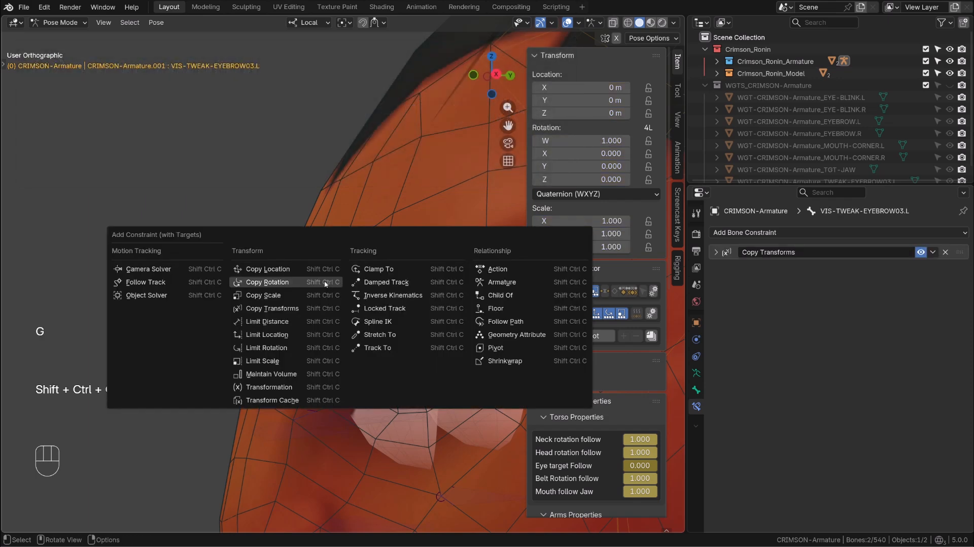
mouse_move(268, 282)
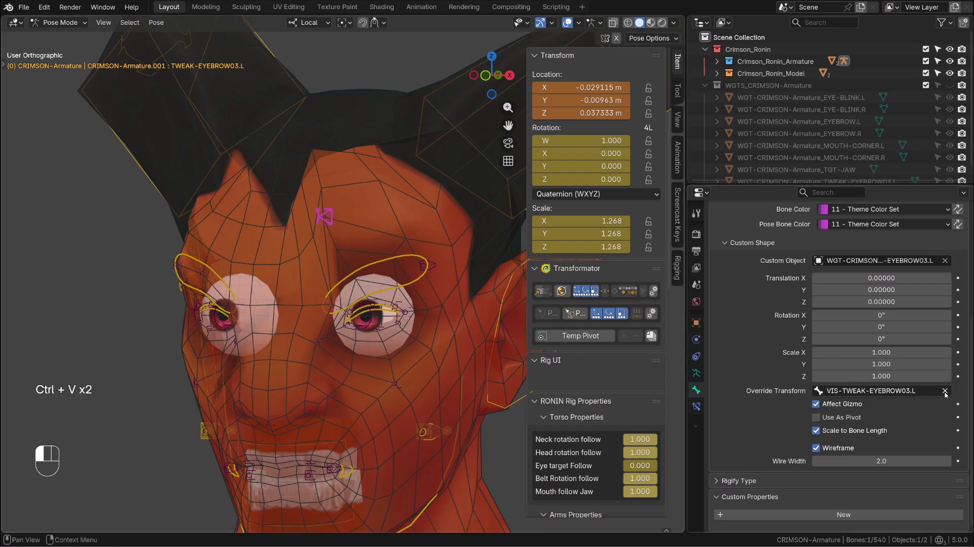
Clear the eyebrow controller's location back to rest with Alt+G.
key("alt+g")
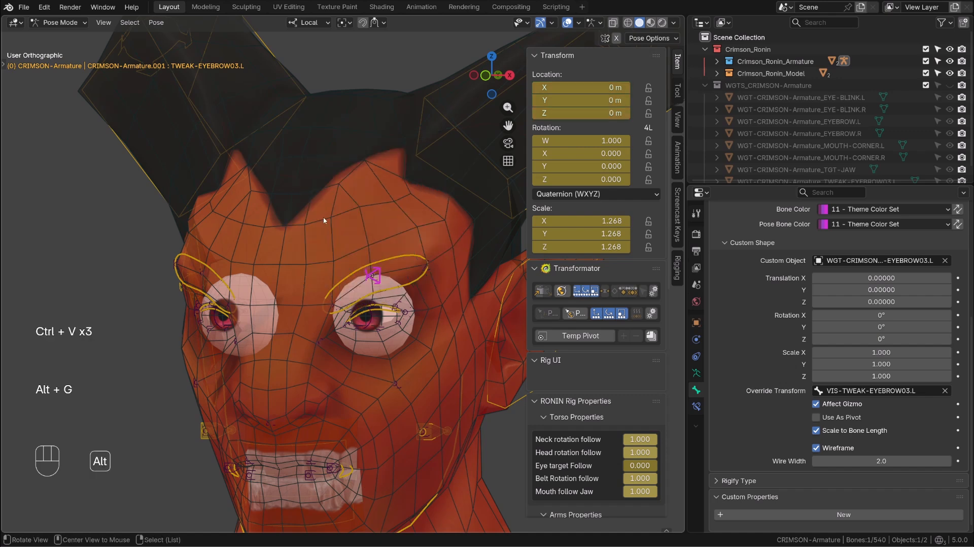